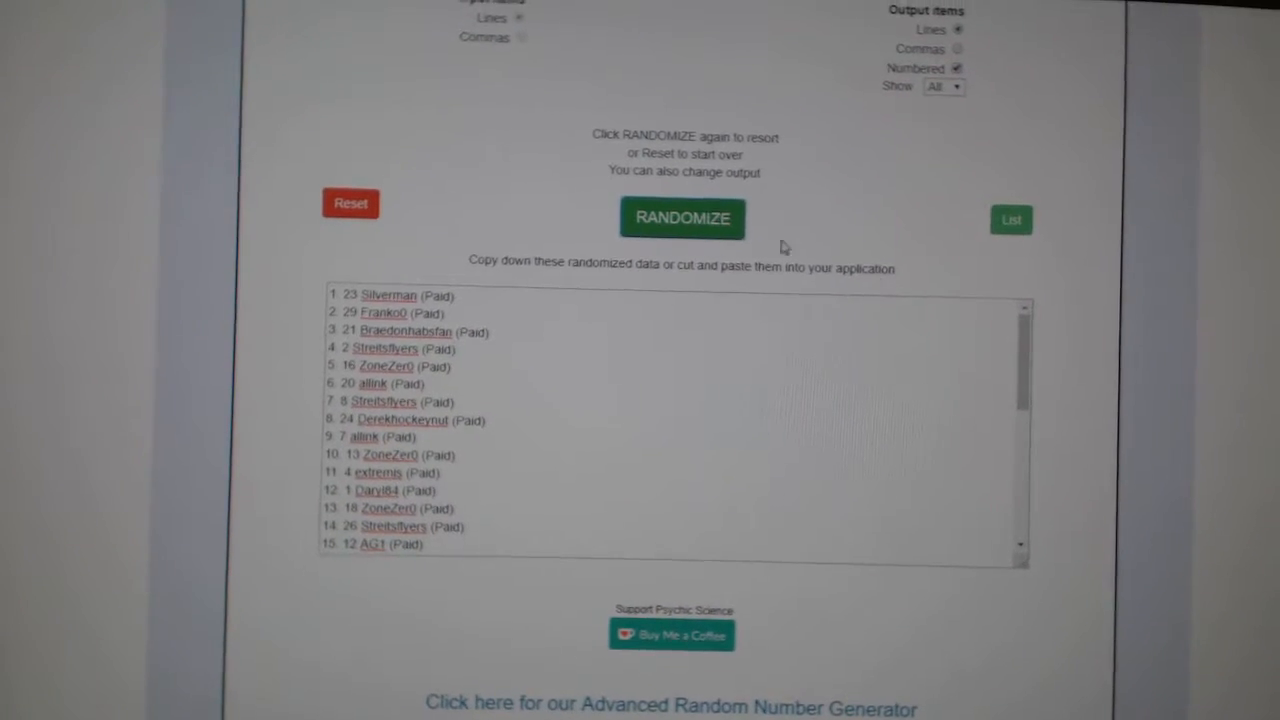
- Reshuffle the participant list and select the randomized output for copying
left_click(682, 218)
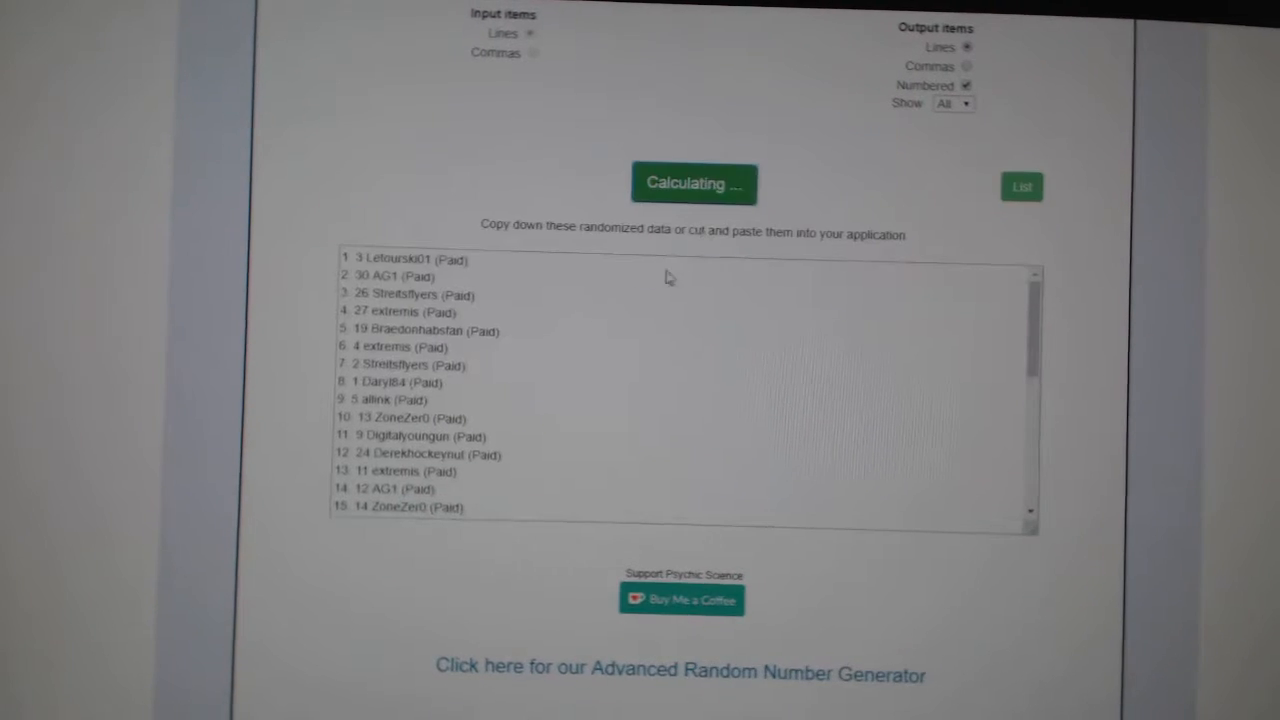
left_click(692, 184)
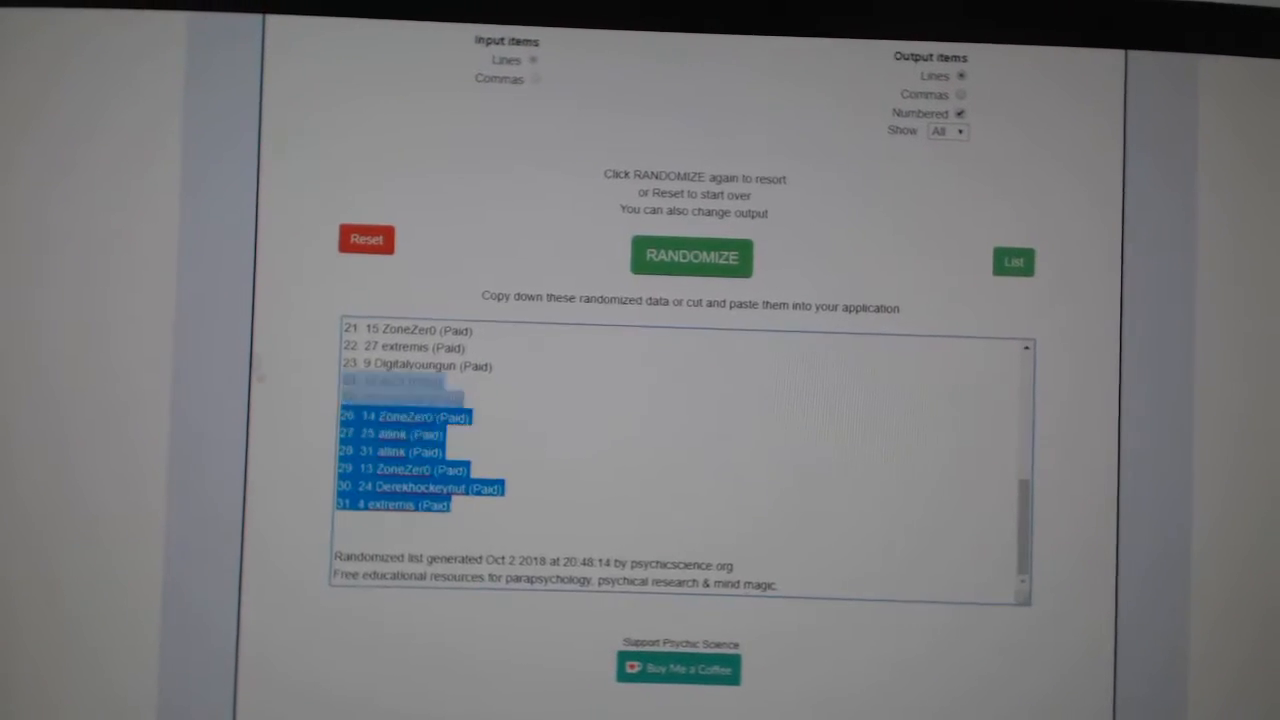
left_click(692, 256)
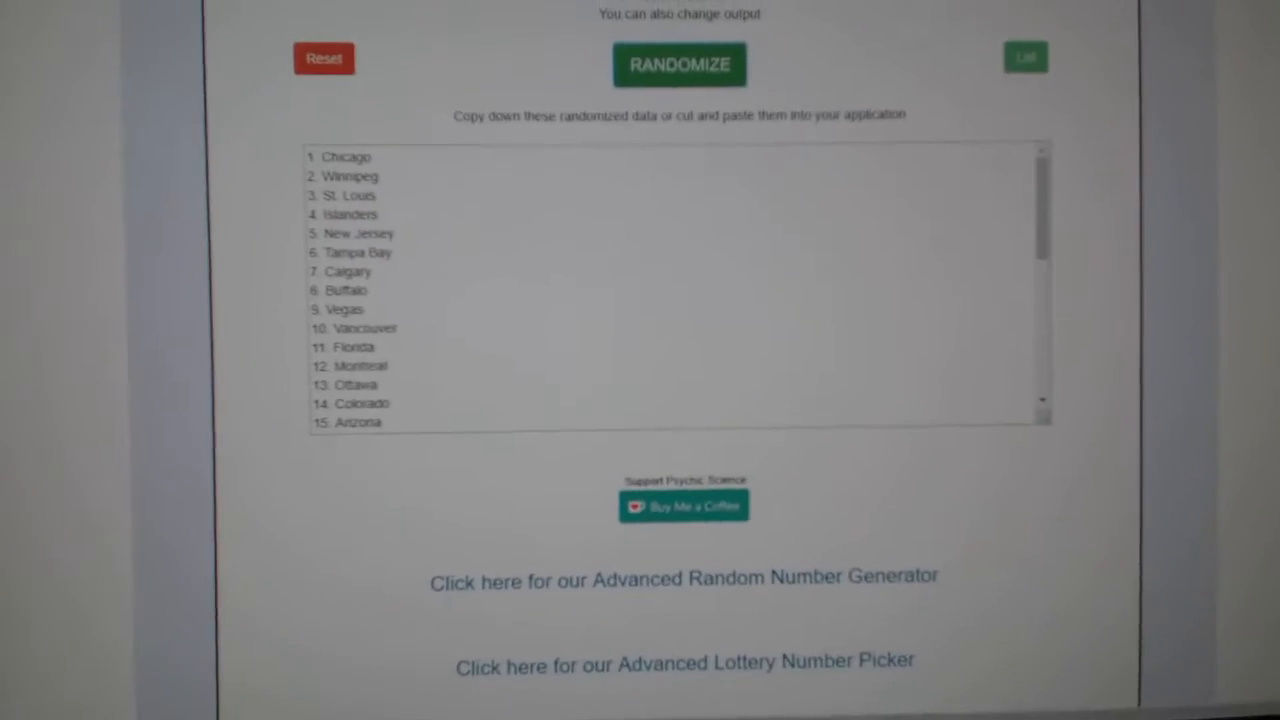
- Select the shuffled hockey team list from the randomizer results
left_click(680, 64)
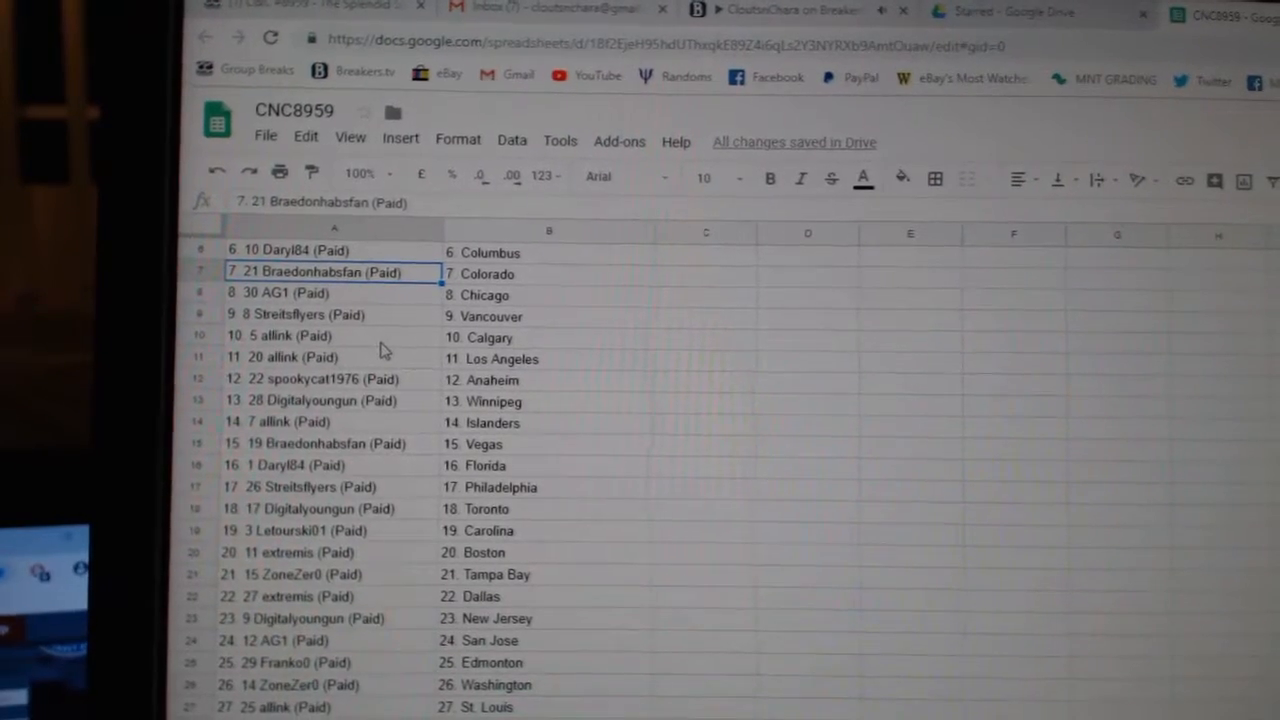
- Review the name–team pairings at rows 7, 21 and 26 down to the end of the list
left_click(330, 376)
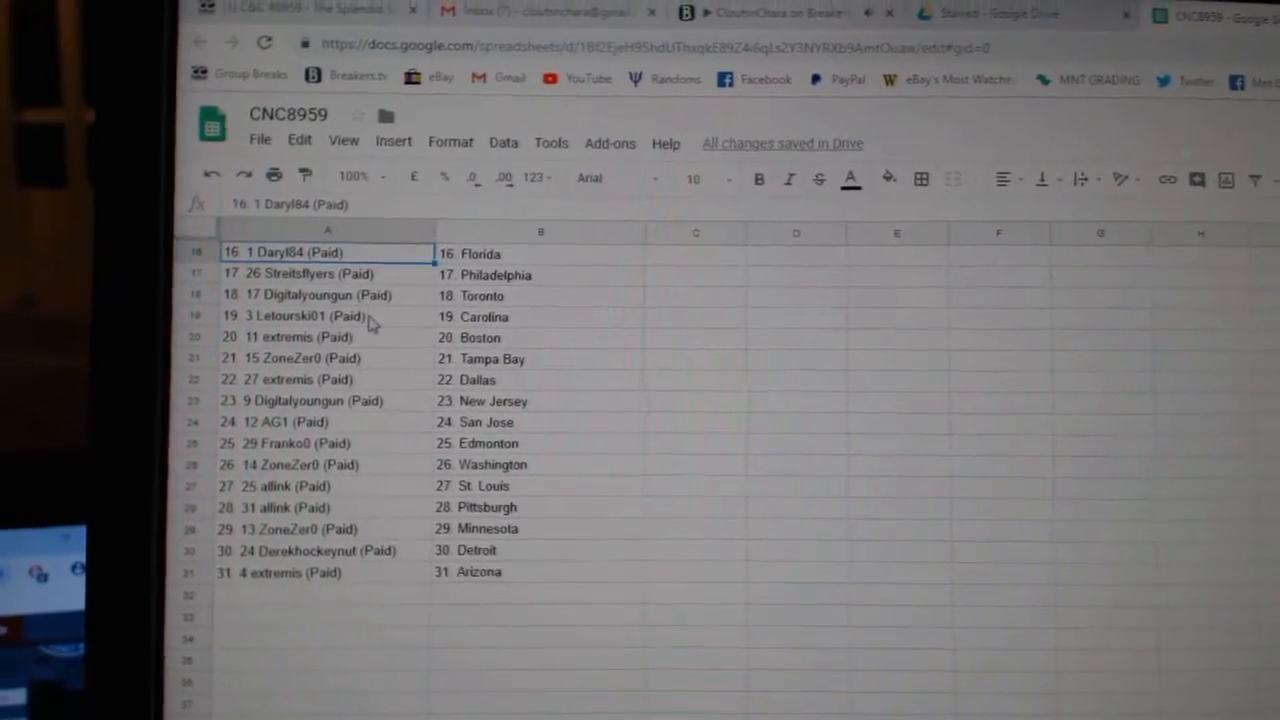
left_click(326, 360)
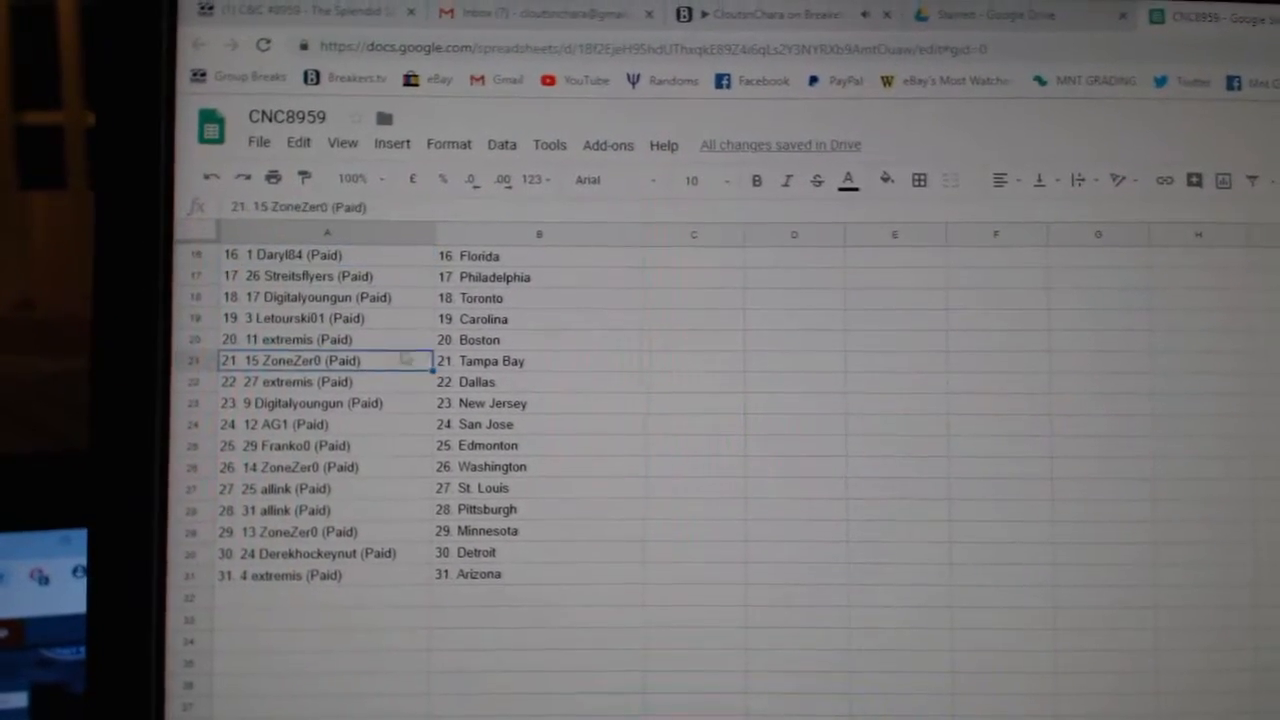
scroll("down", 3)
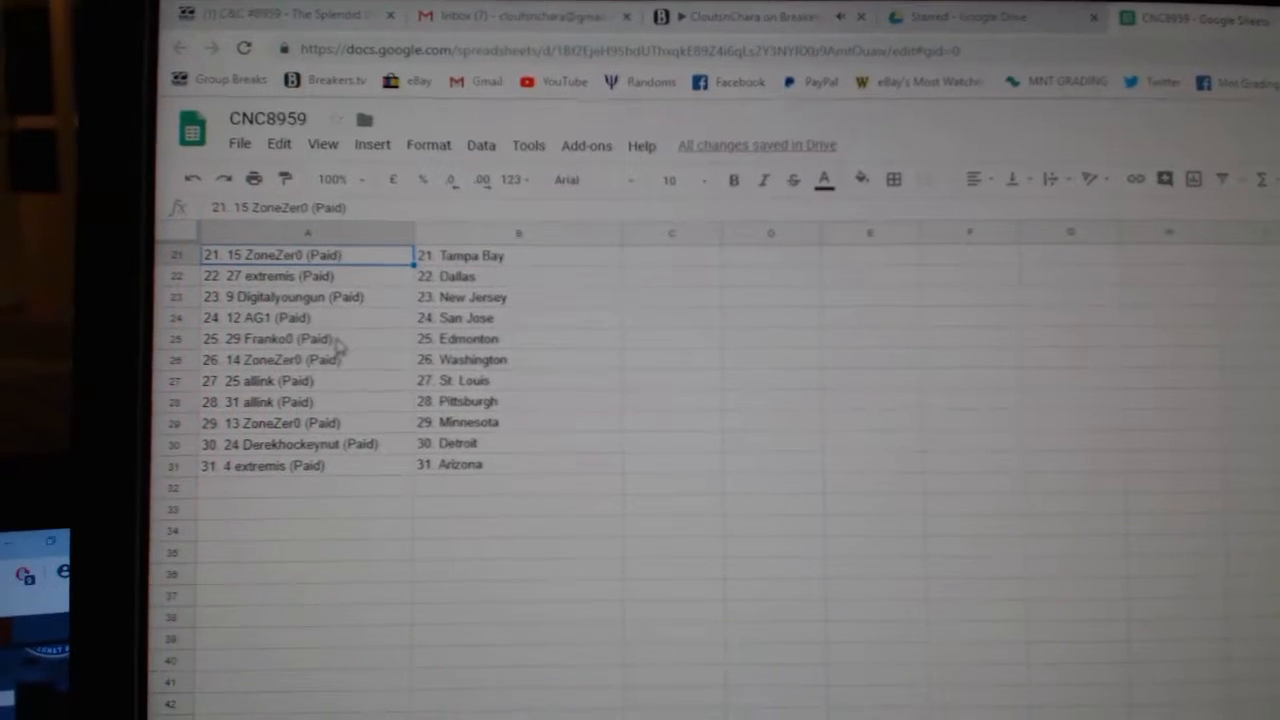
left_click(308, 360)
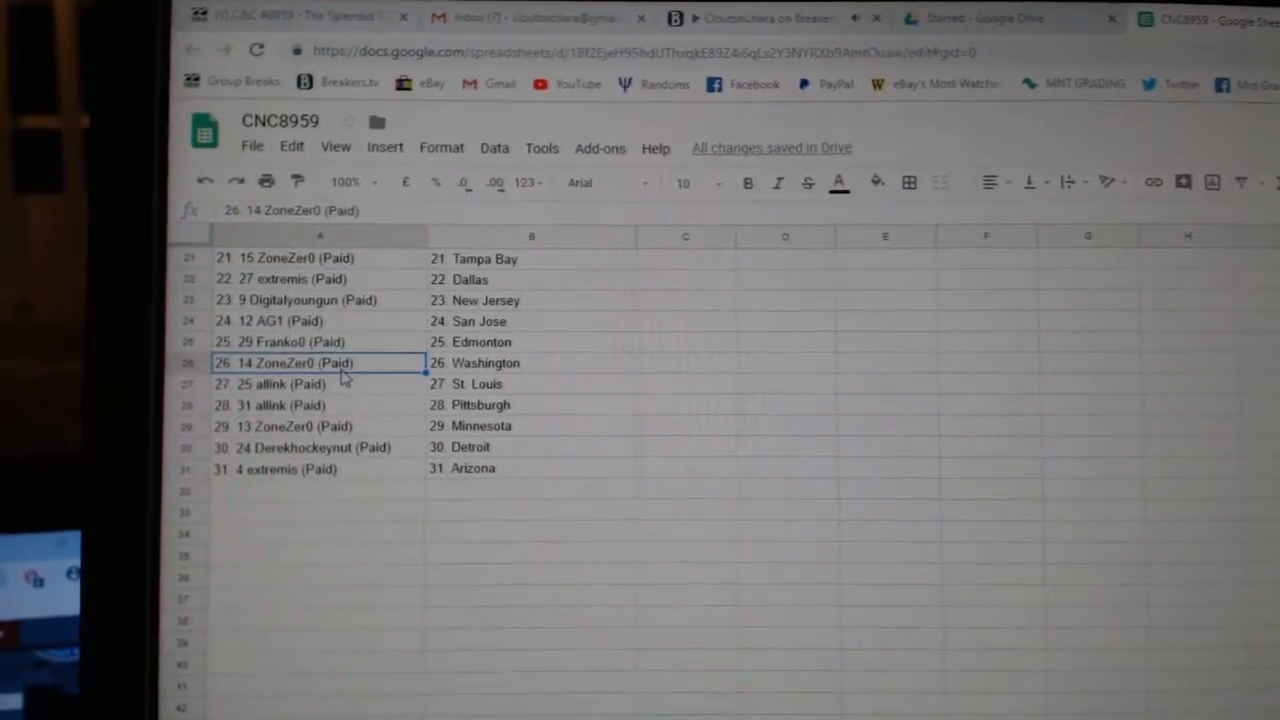